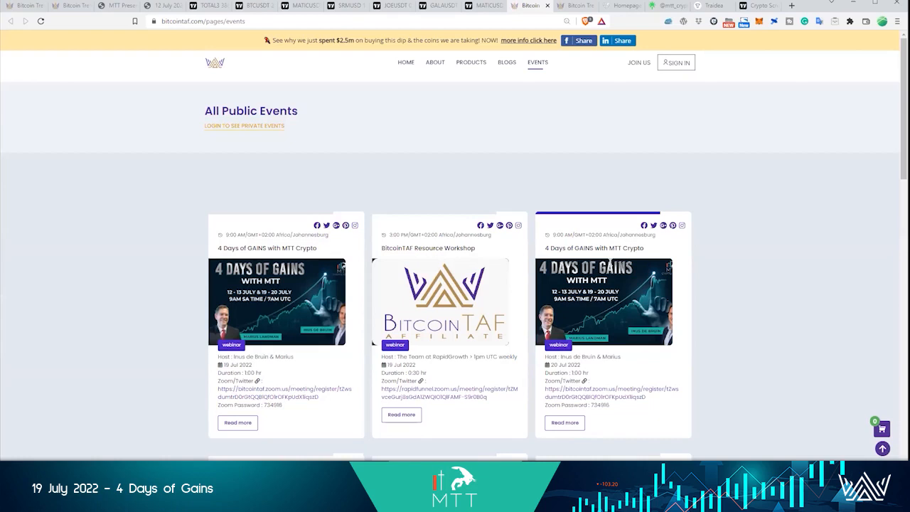
mouse_move(537, 322)
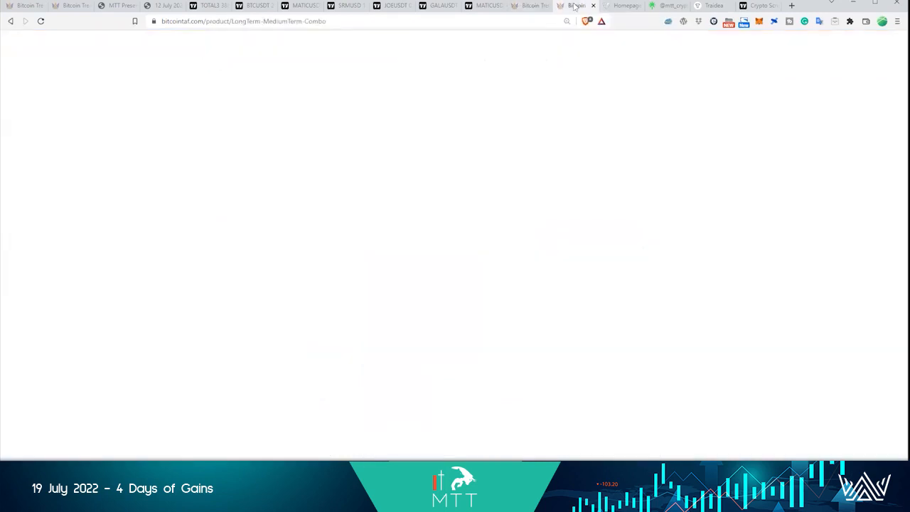
Switch from the BitcoinTAF events tab to the KardiaChain homepage tab.
left_click(623, 6)
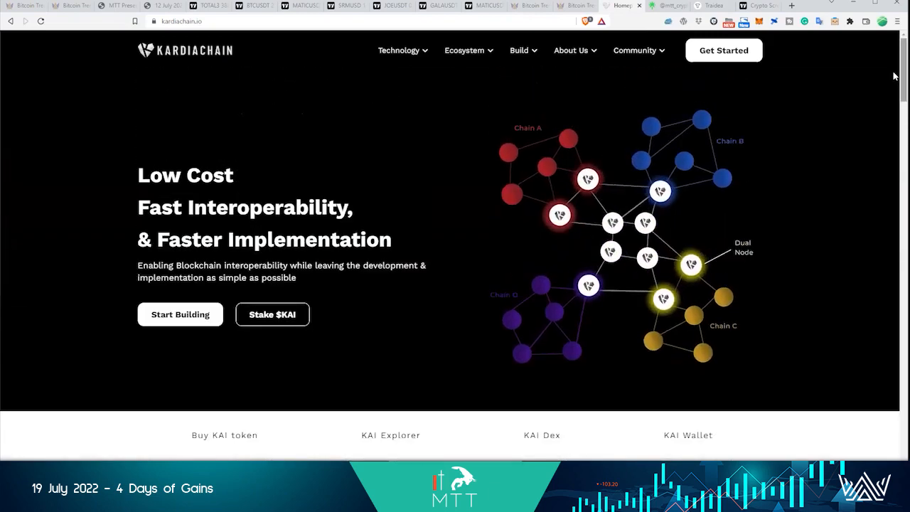
mouse_move(816, 121)
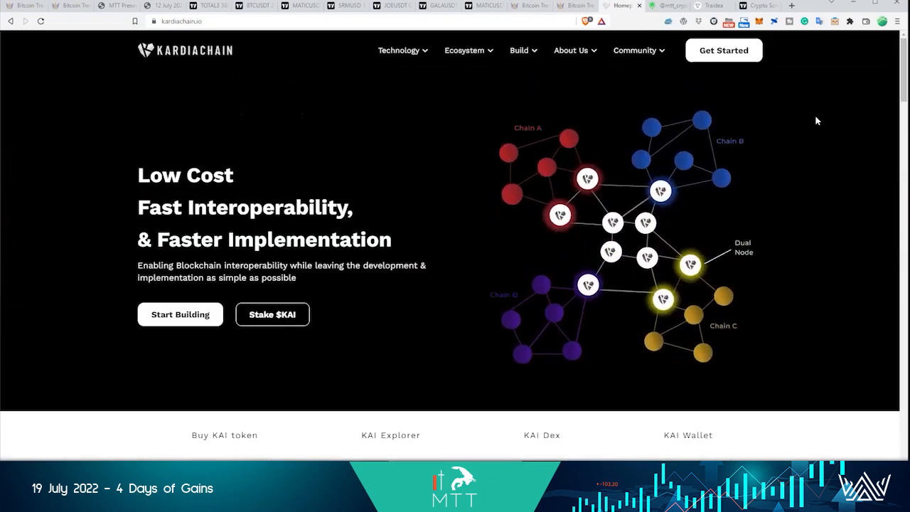